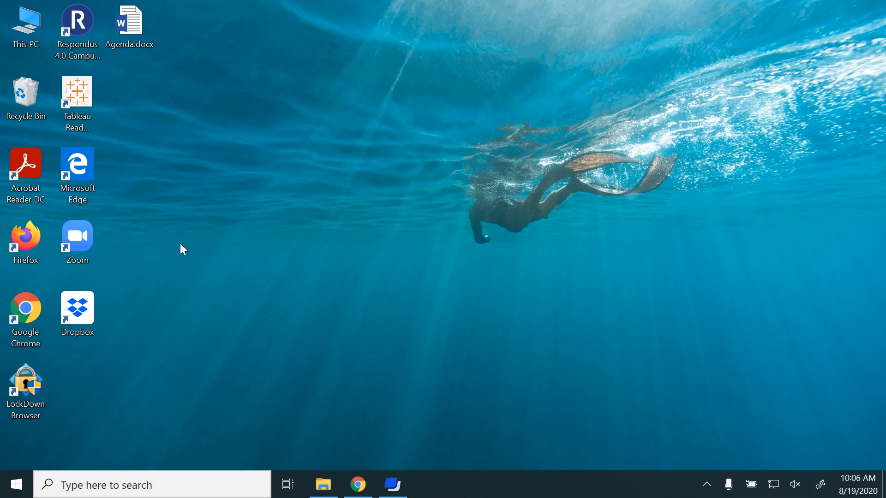
Search Windows for cmd to launch a new Command Prompt window
click(152, 484)
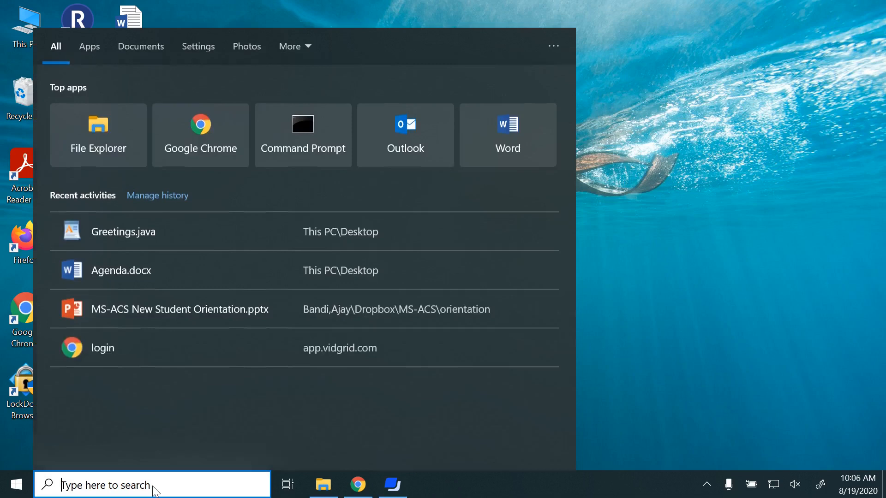
text(cmd)
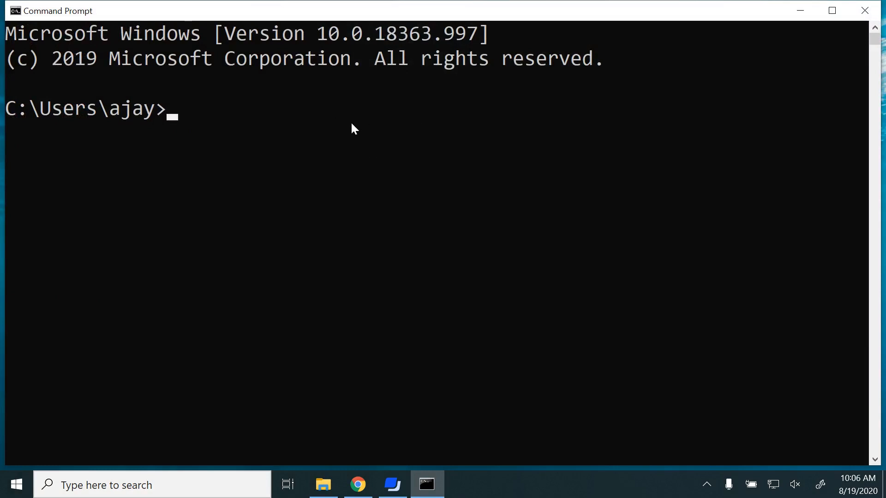
mouse_move(579, 16)
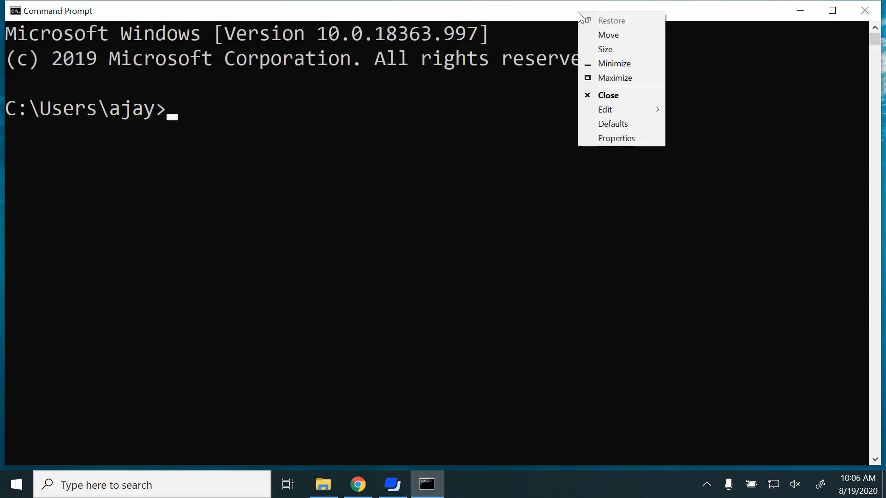
click(616, 137)
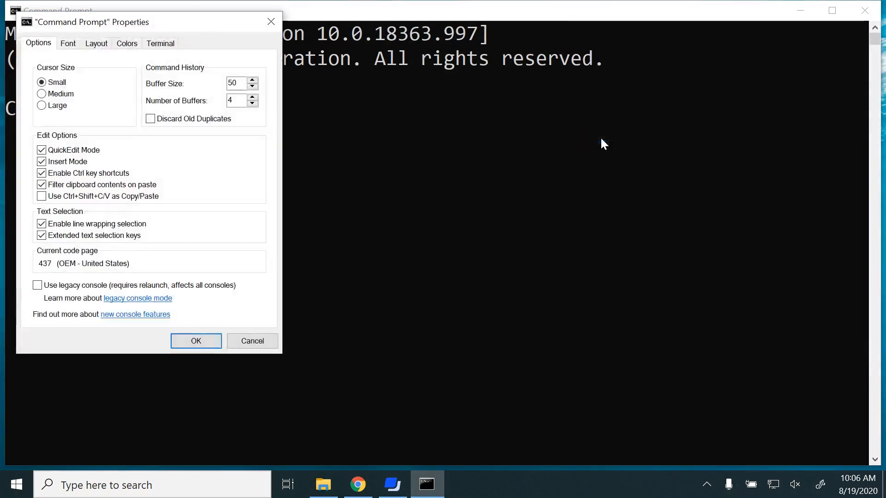
click(67, 43)
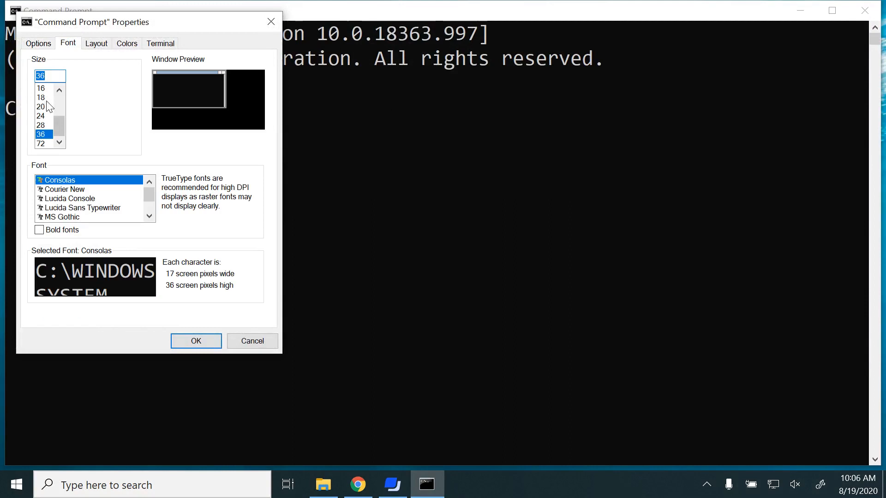
mouse_move(62, 123)
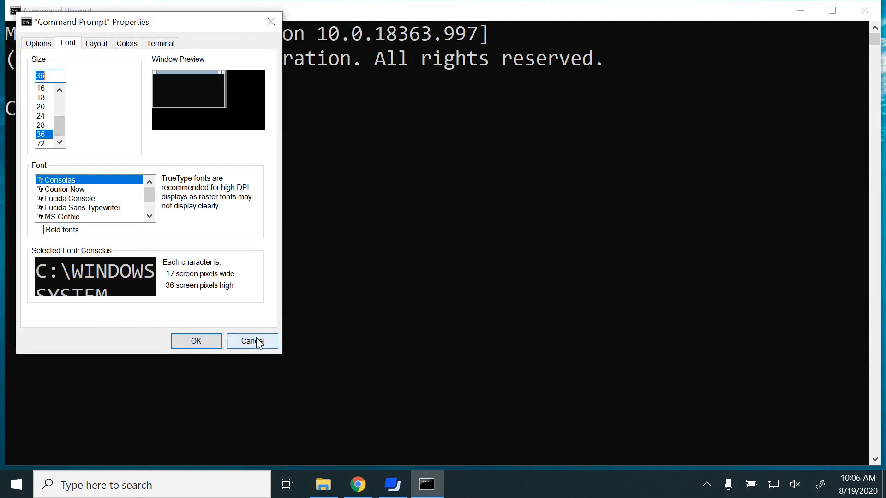
click(251, 342)
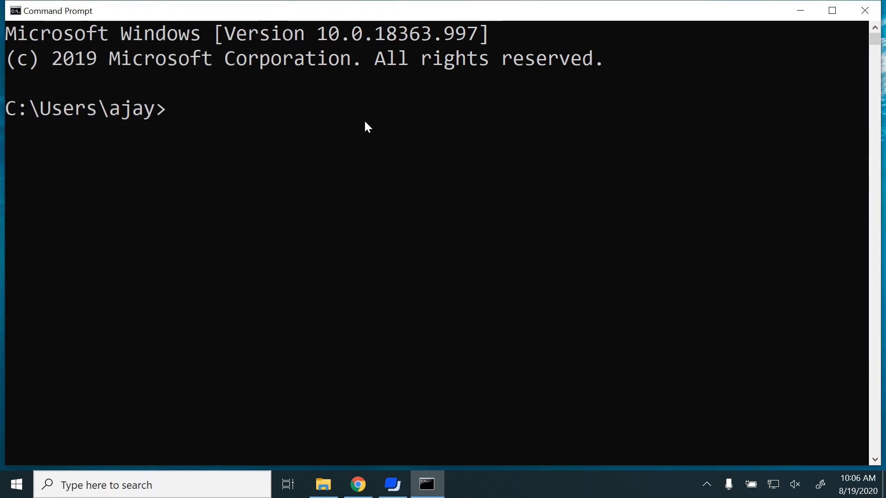
Run java at the prompt and get the 'not recognized' error
text(java)
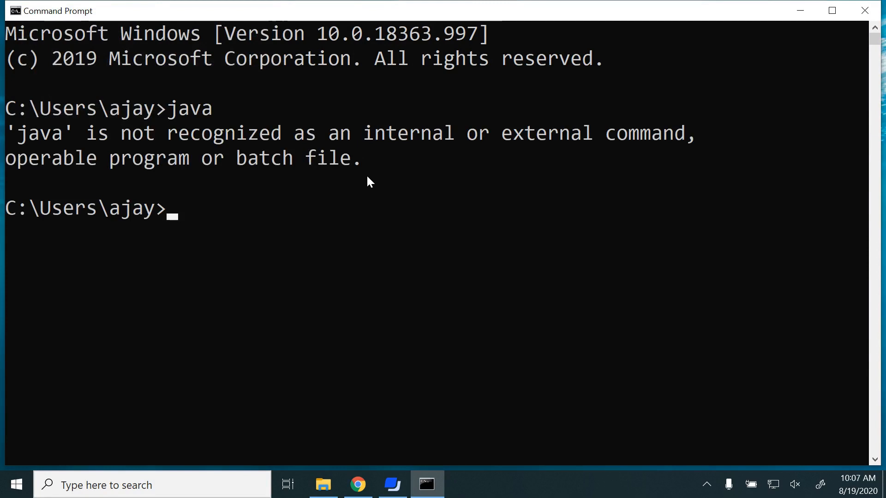
mouse_move(864, 11)
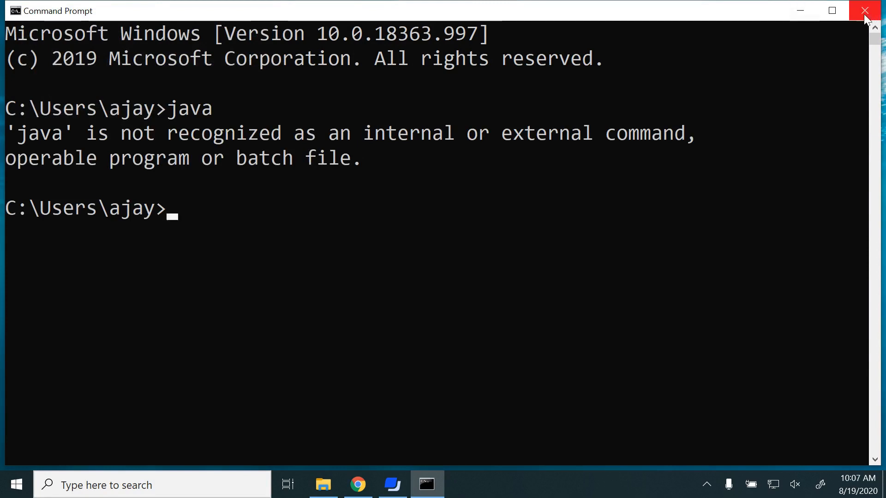
Close Command Prompt and browse to the AdoptOpenJDK website in Chrome
click(869, 10)
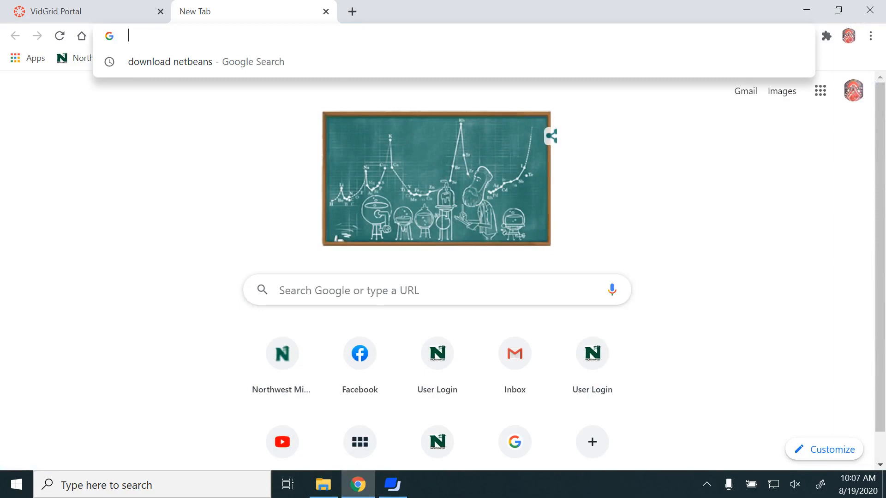
text(open)
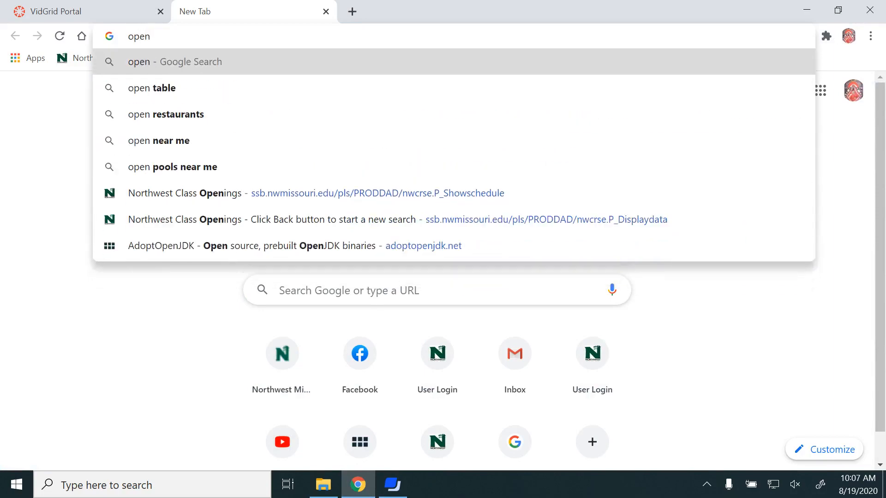
key(Backspace)
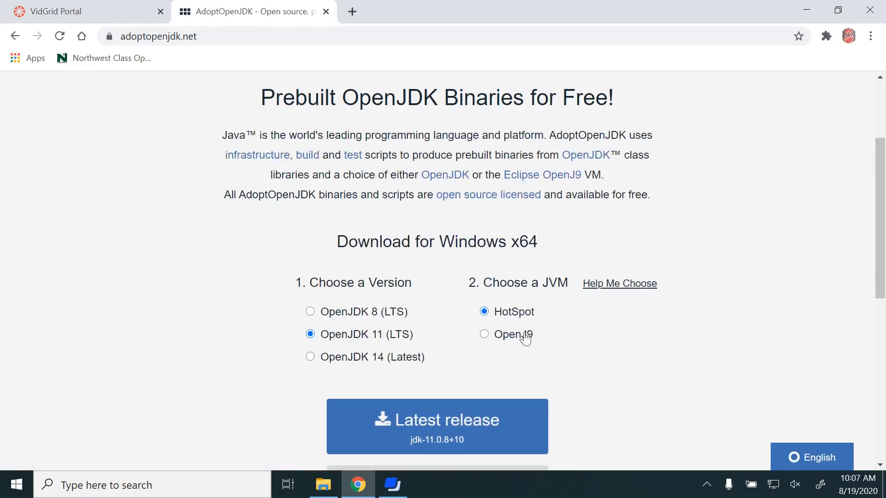
mouse_move(648, 343)
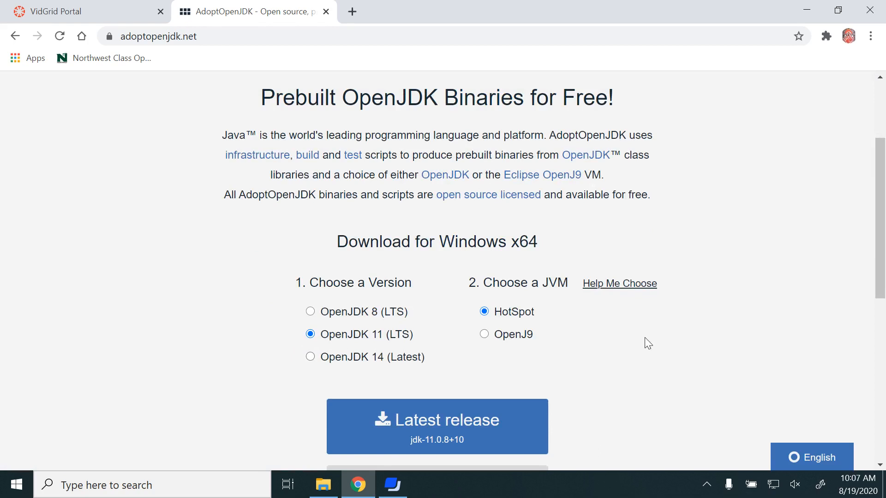
Download the latest OpenJDK 11 (LTS) HotSpot release for Windows x64
scroll(down, 3)
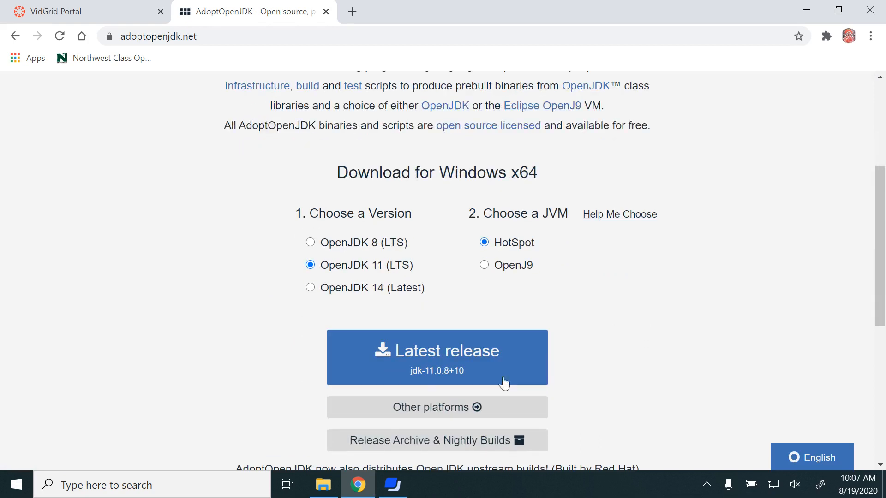
click(437, 440)
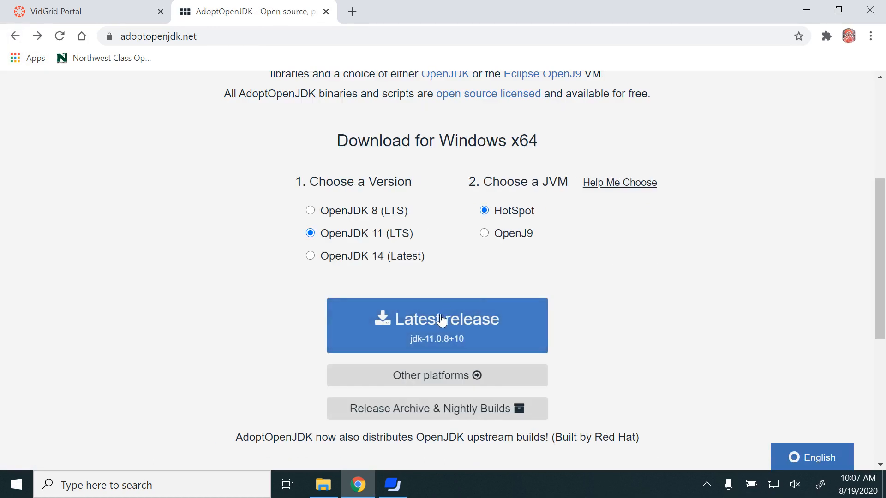
click(436, 325)
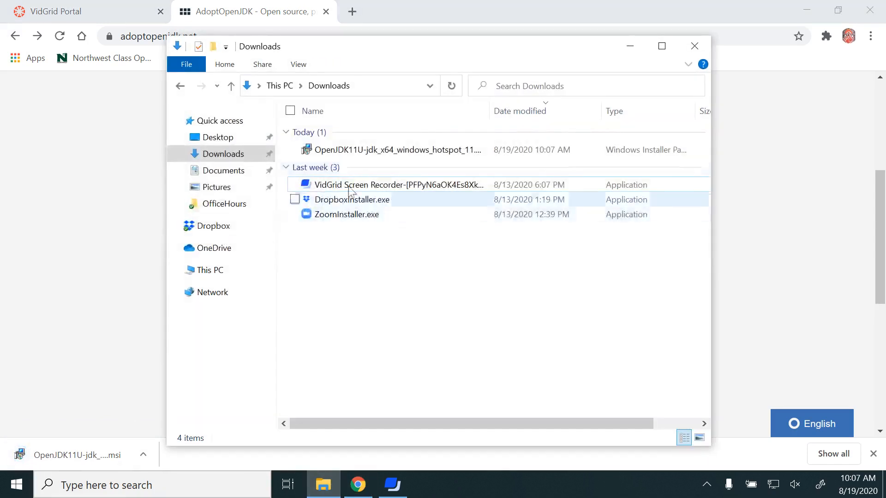
mouse_move(396, 150)
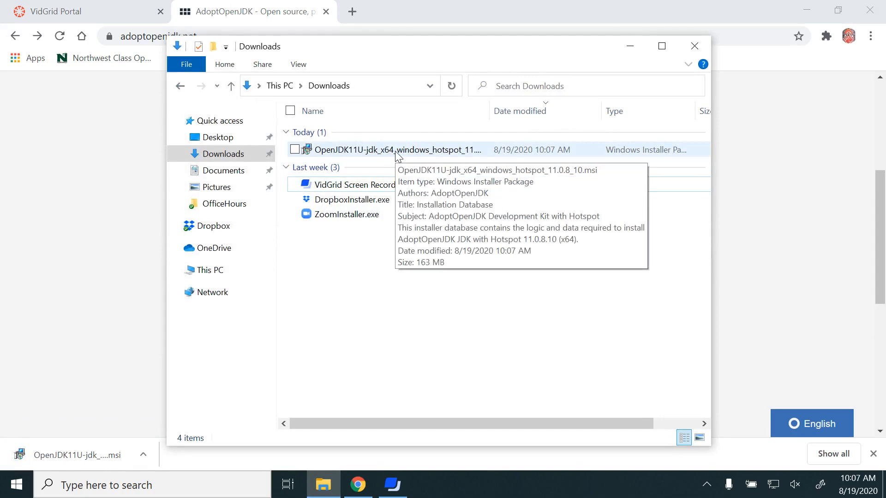
Launch the OpenJDK11U jdk x64 windows hotspot .msi installer from Downloads
double_click(395, 150)
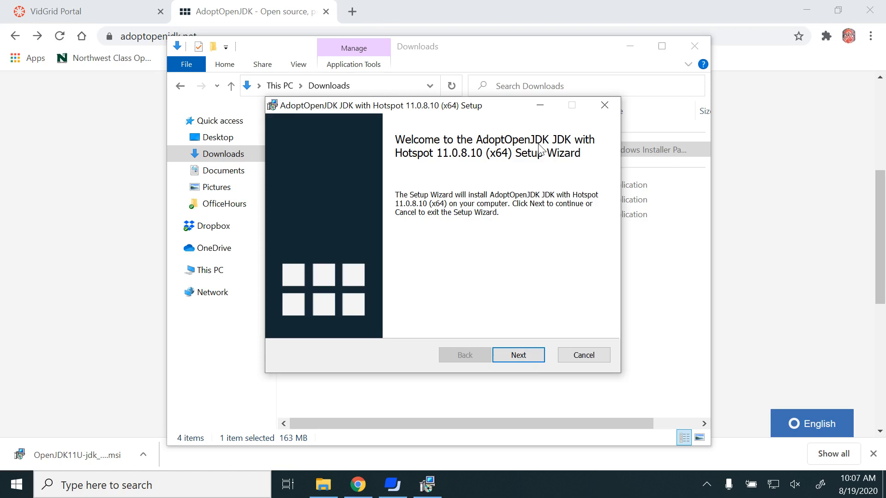
Accept the license agreement and advance to the Custom Setup page
click(518, 354)
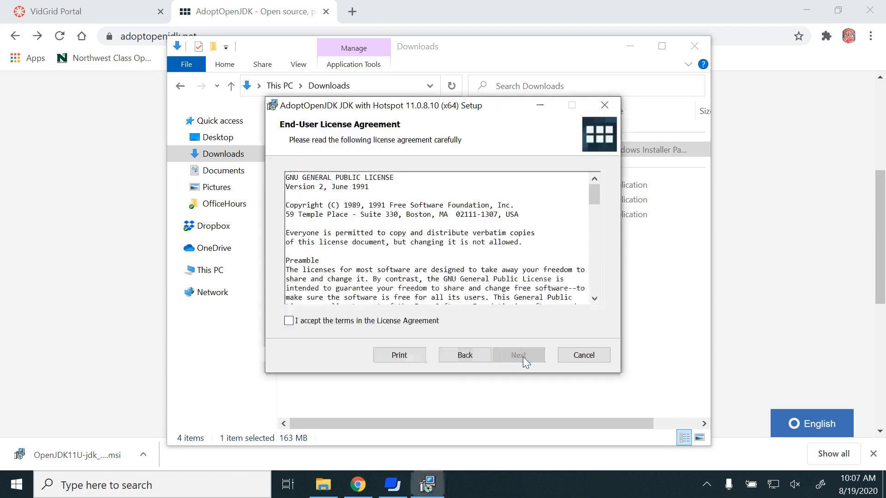
click(289, 320)
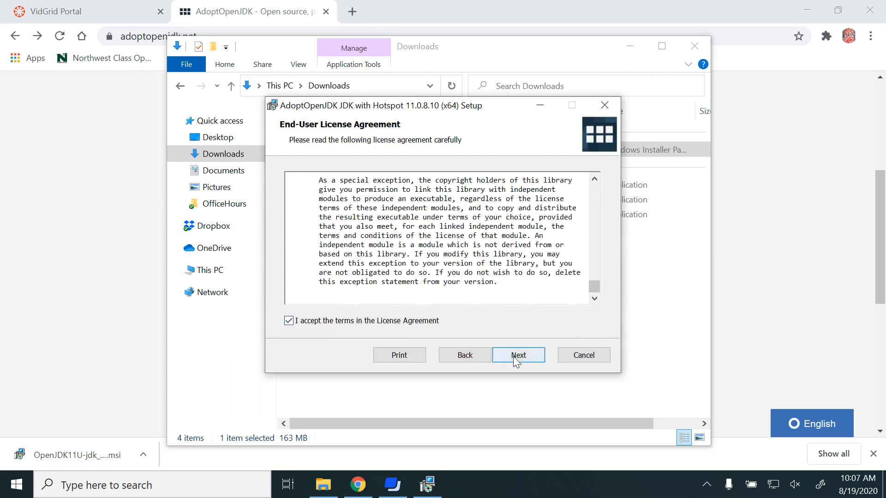
click(517, 354)
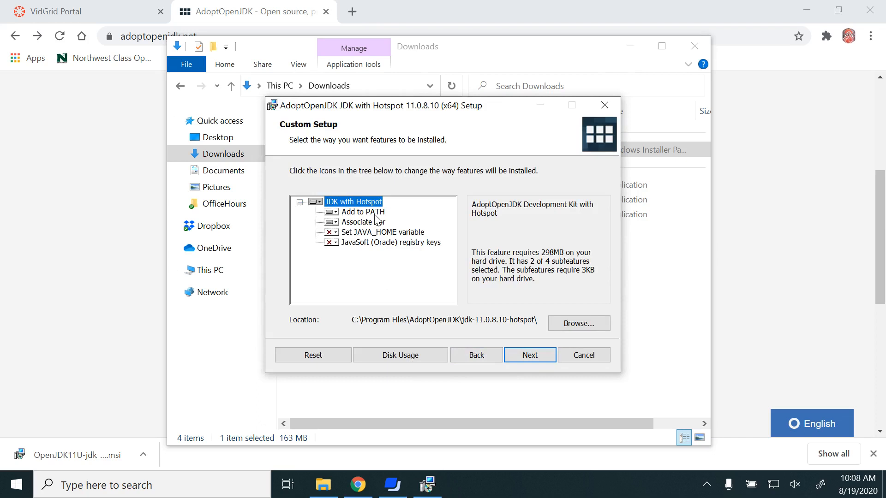
mouse_move(378, 236)
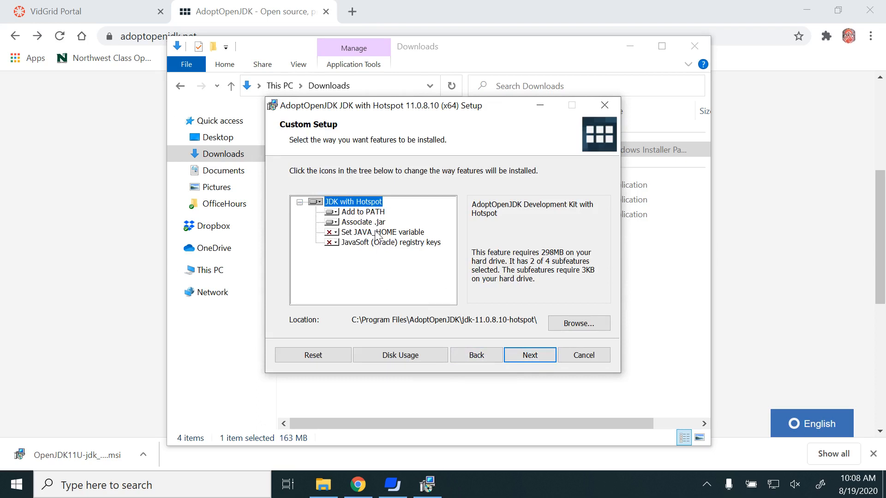
mouse_move(361, 224)
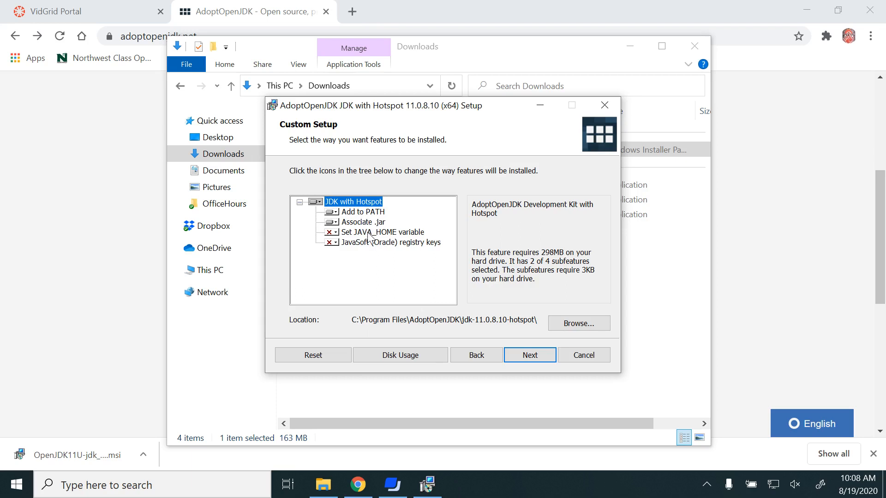
mouse_move(374, 240)
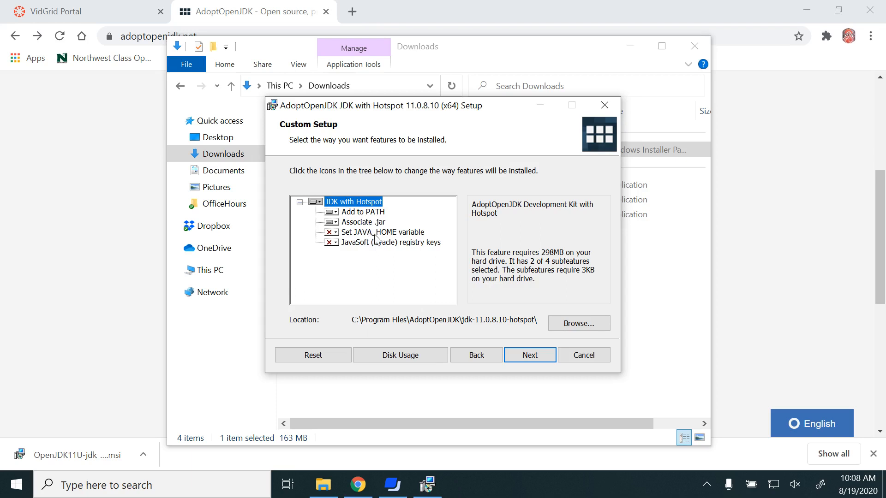
mouse_move(381, 237)
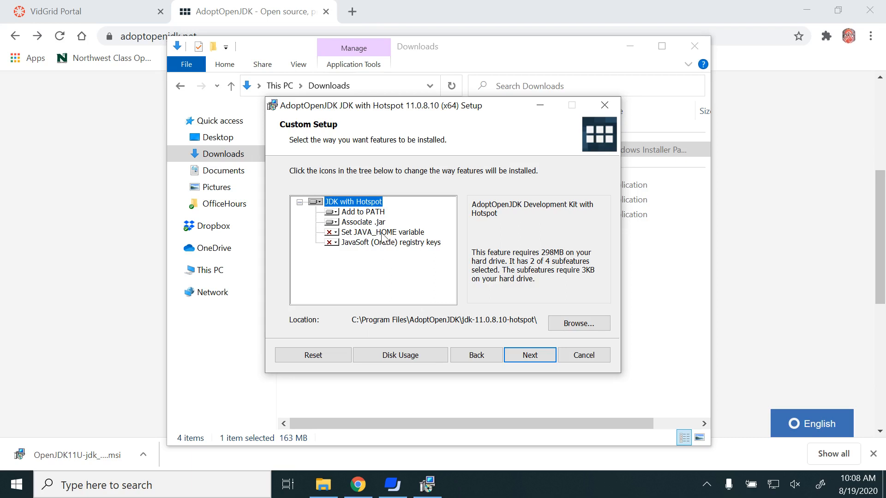
Toggle the Set JAVA_HOME variable feature and advance to Ready to install
click(384, 232)
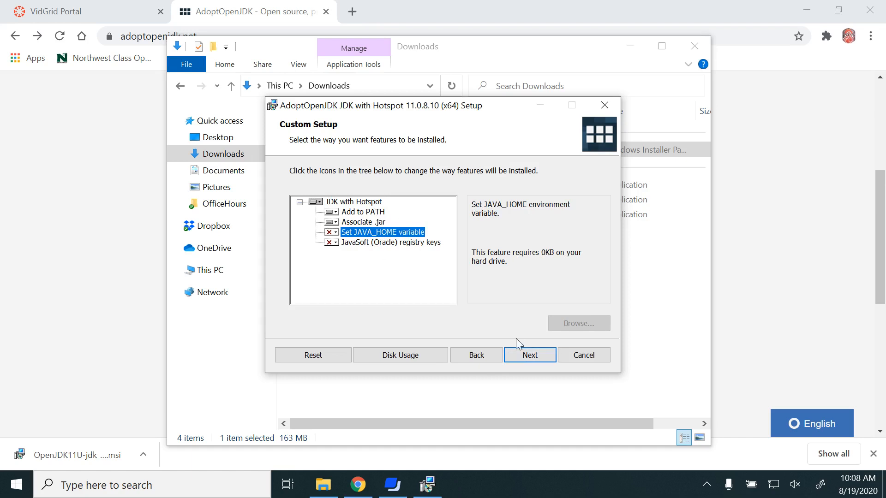
click(529, 354)
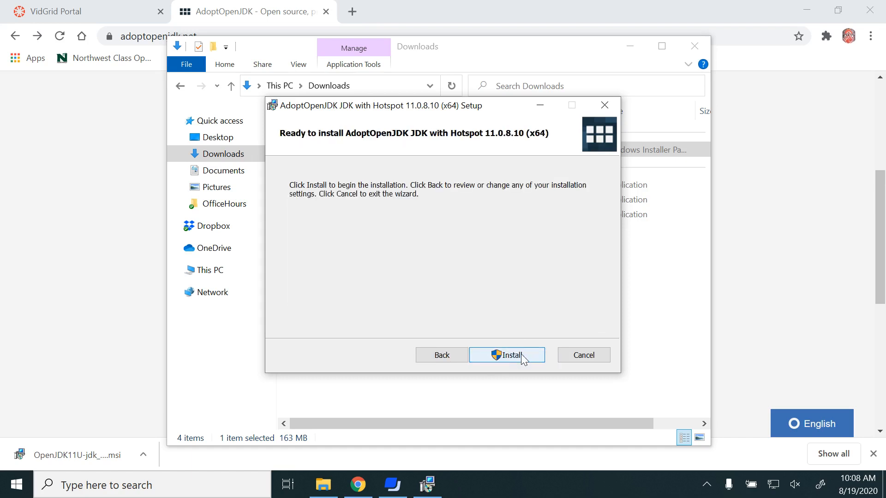
mouse_move(507, 354)
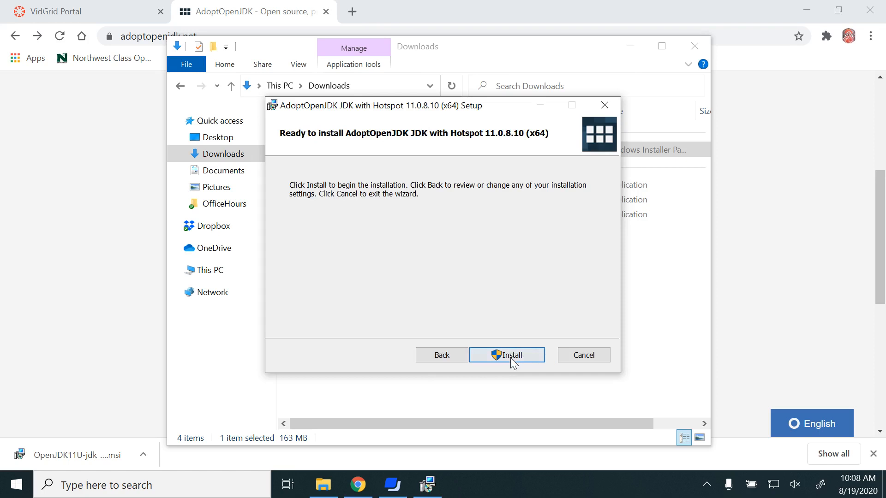
Install JDK with Hotspot 11.0.8.10 and finish the setup wizard
click(507, 354)
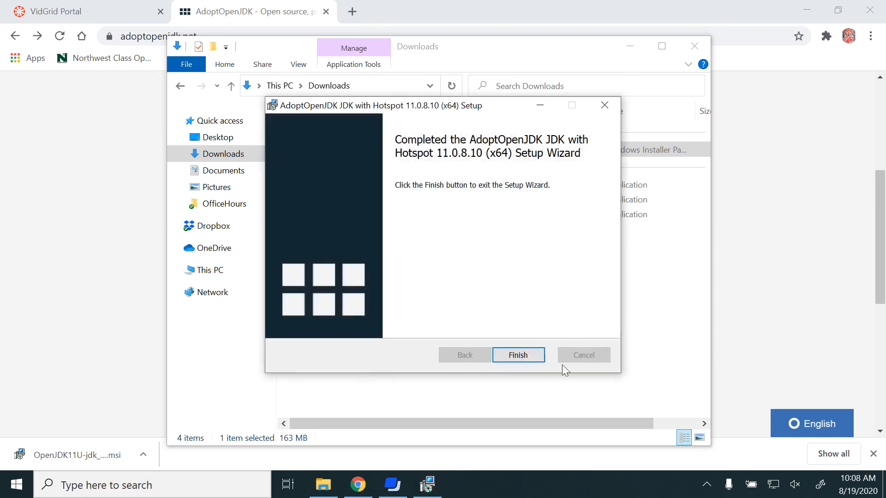
click(516, 354)
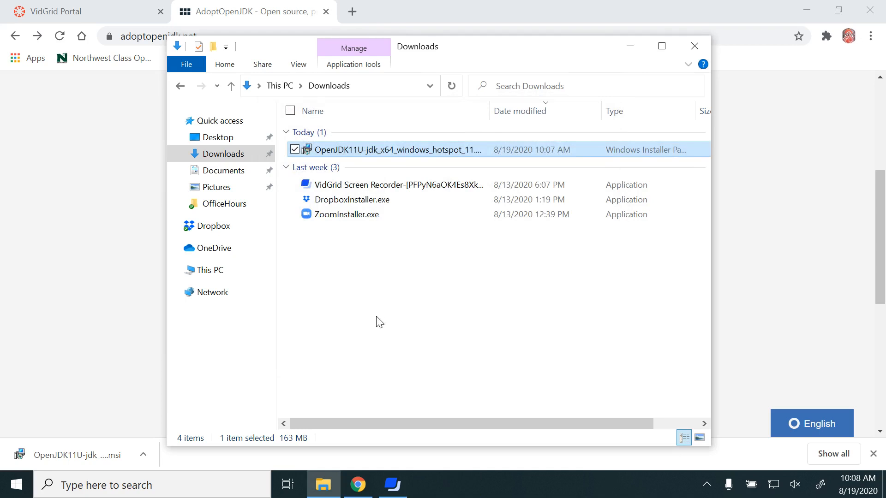
mouse_move(250, 444)
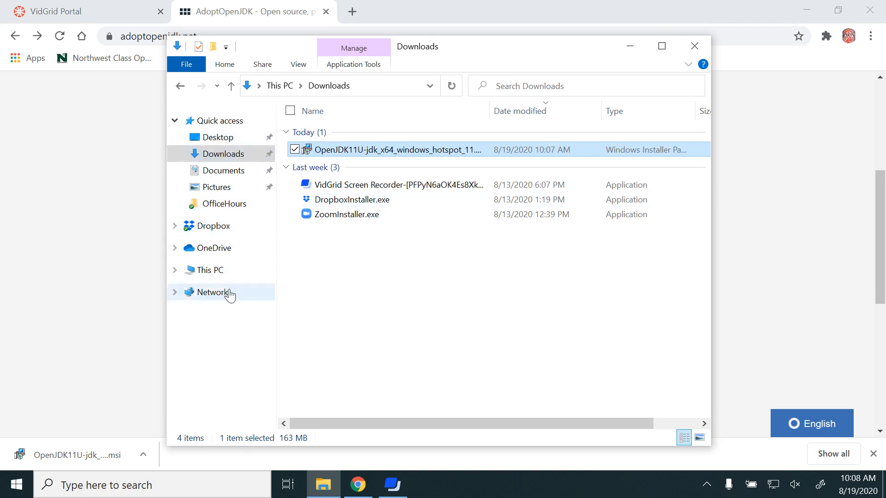
Browse from This PC into C:\Program Files\AdoptOpenJDK\jdk-11.0.8.10-hotspot
click(209, 270)
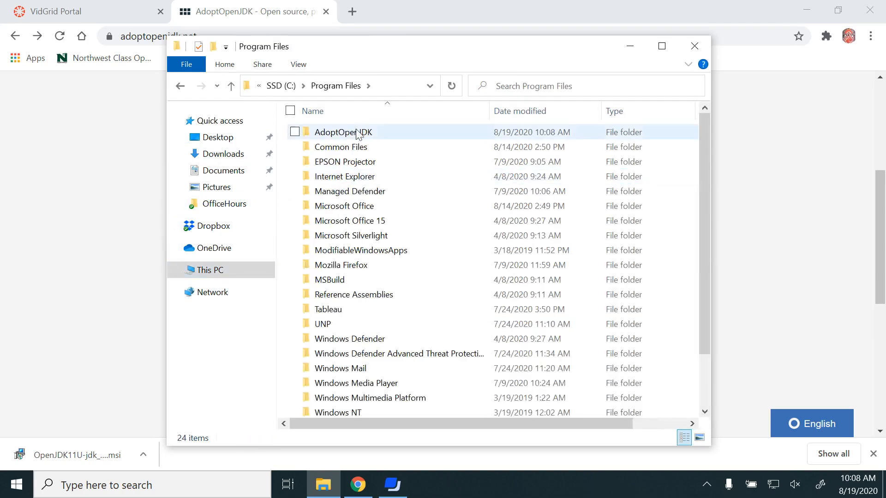
double_click(343, 132)
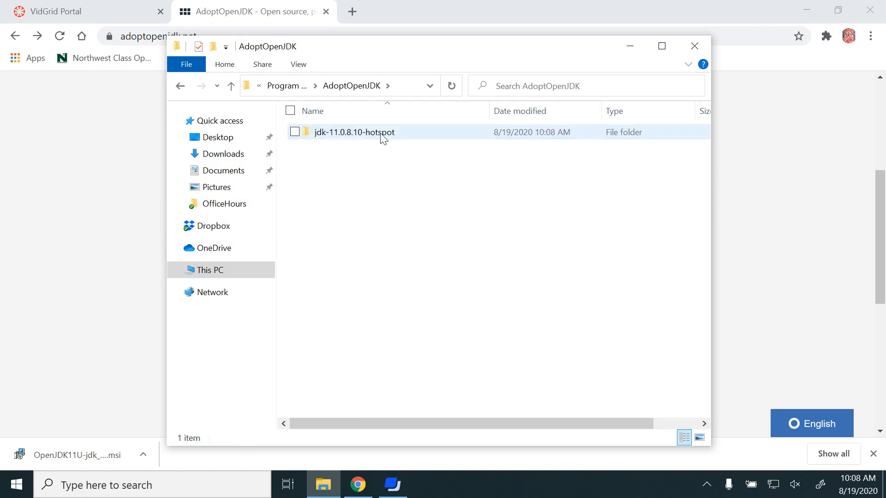
mouse_move(372, 136)
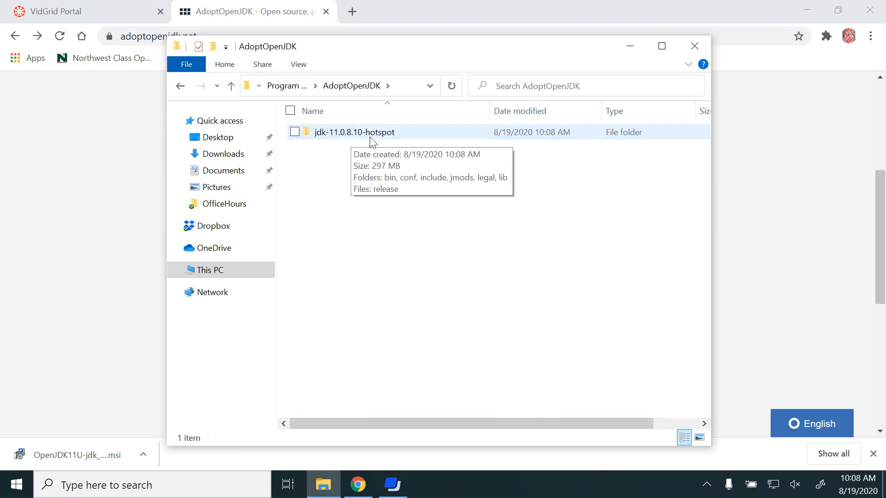
double_click(354, 132)
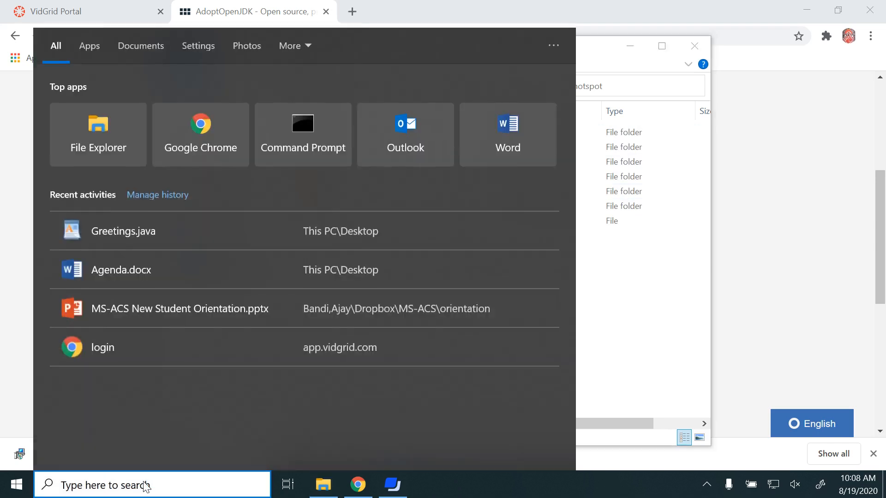
Launch Command Prompt and run java, now getting its usage listing
click(303, 134)
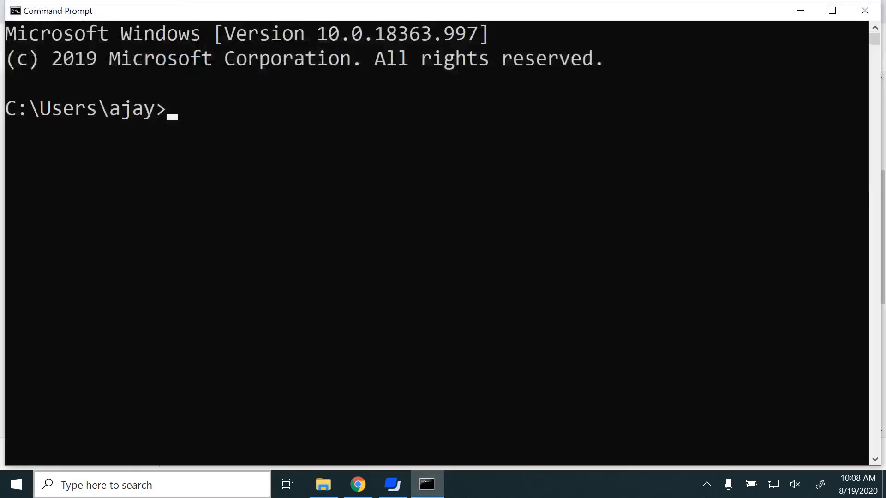
text(java)
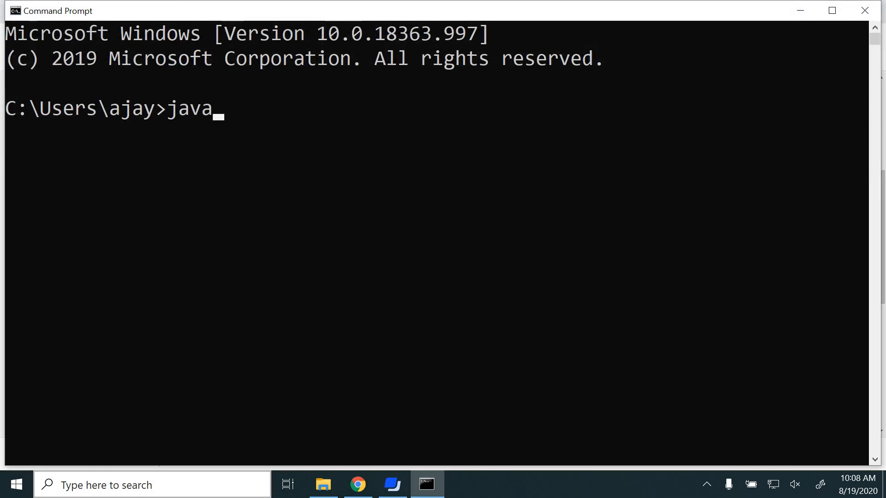
key(enter)
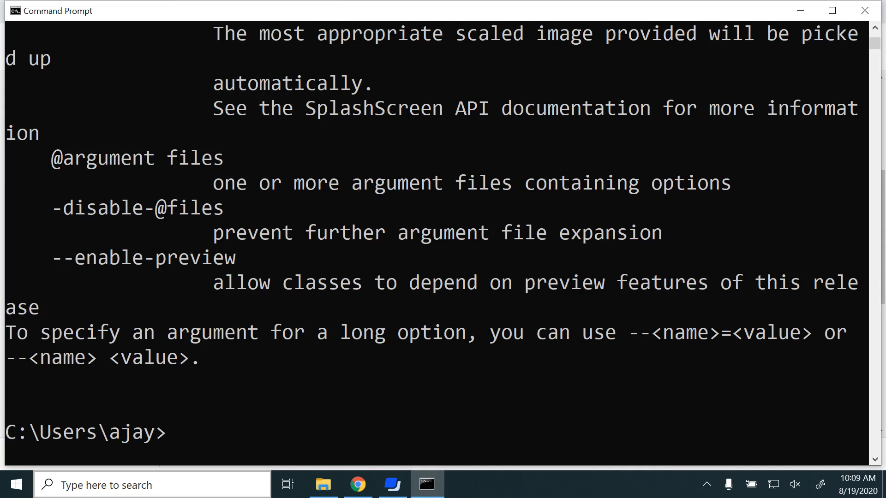
Run javac, correcting a typo, and scroll through its usage options
text(jaav)
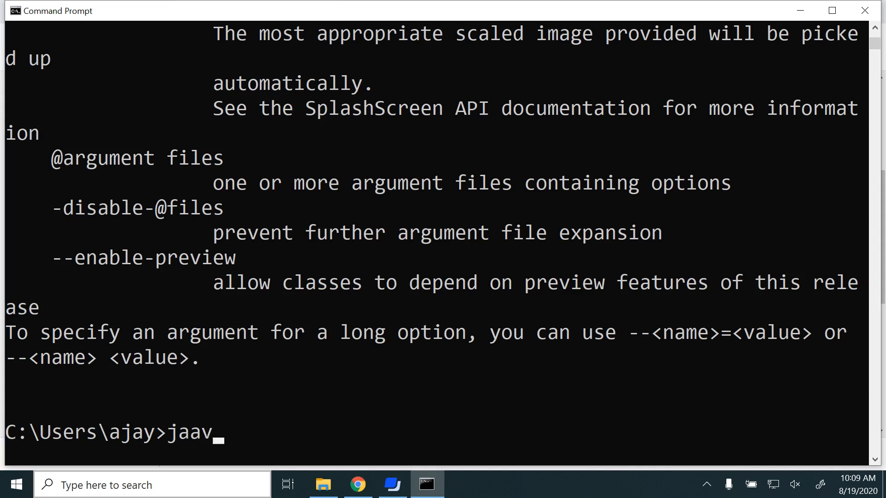
key(Backspace)
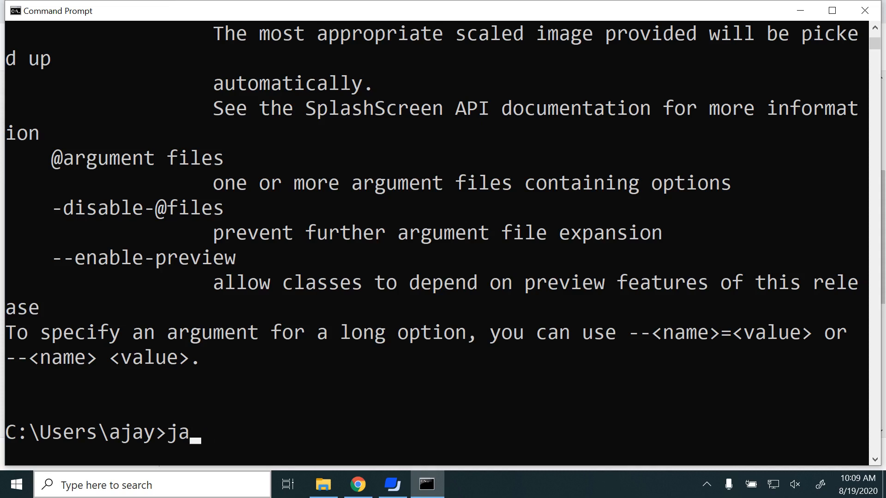
text(vac)
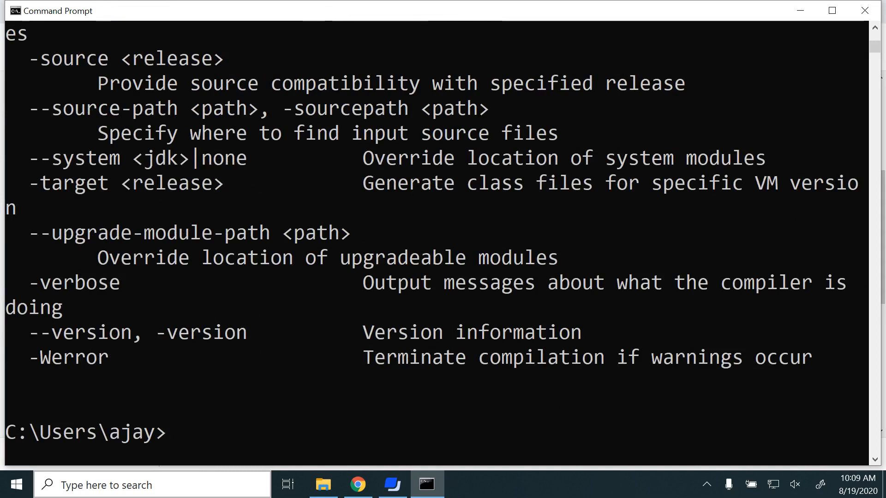
mouse_move(275, 338)
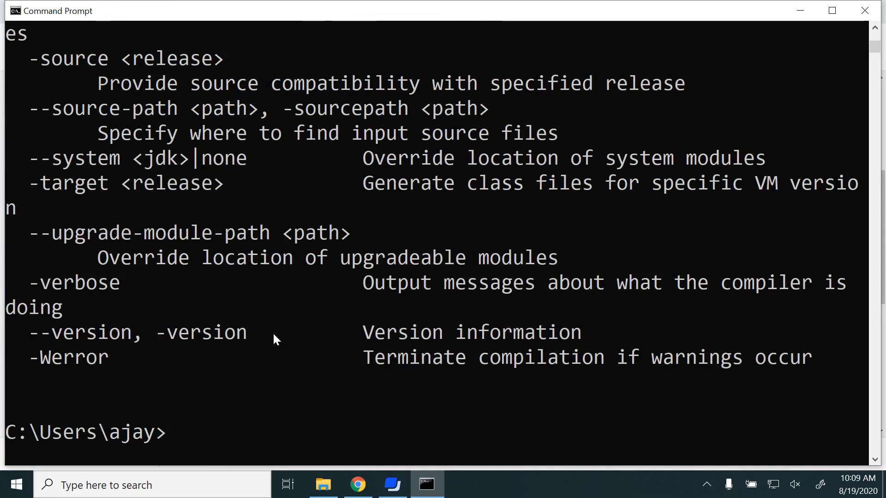
scroll(down, 3)
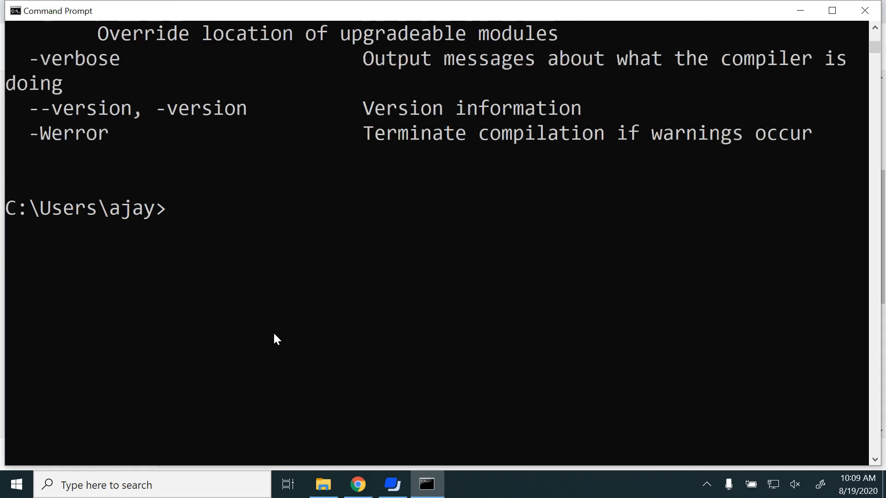
mouse_move(293, 344)
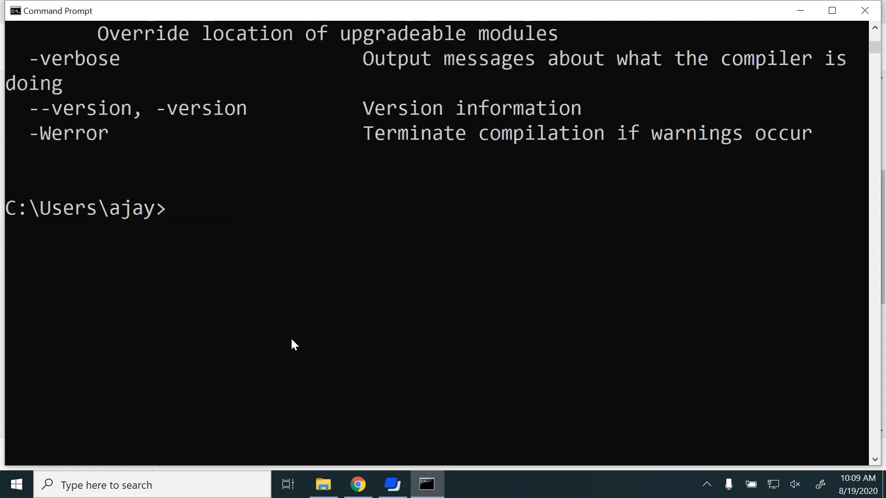
click(323, 484)
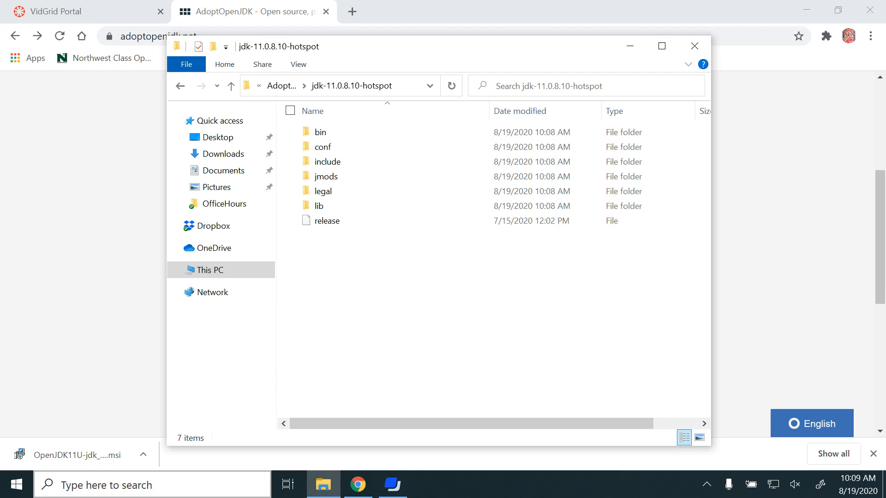
Reach Environment Variables via This PC Properties > Advanced system settings, showing the JDK bin Path entry
click(209, 270)
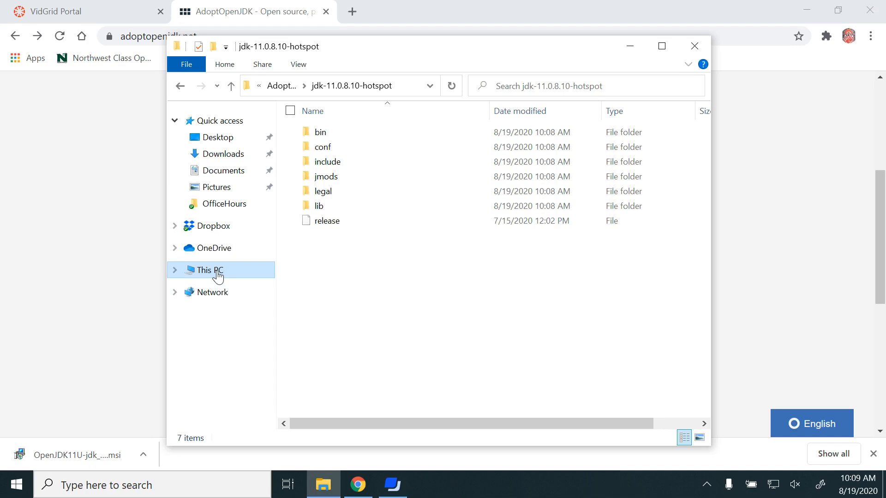
right_click(206, 269)
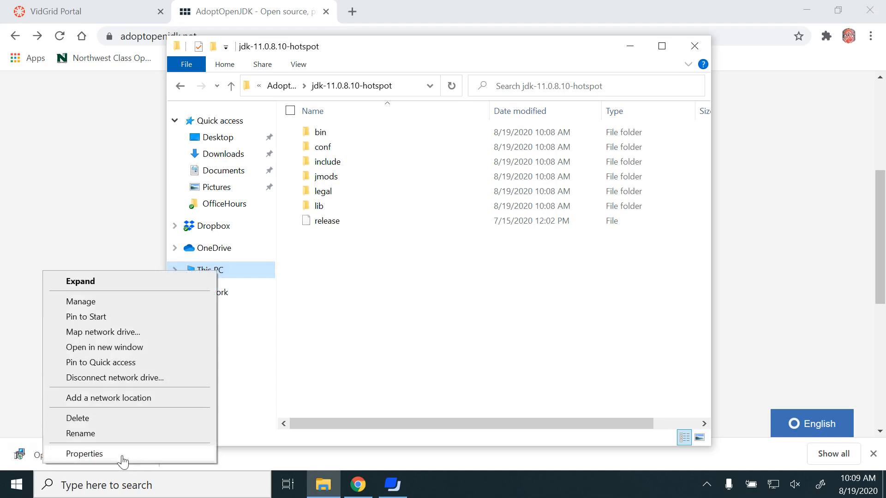
click(84, 454)
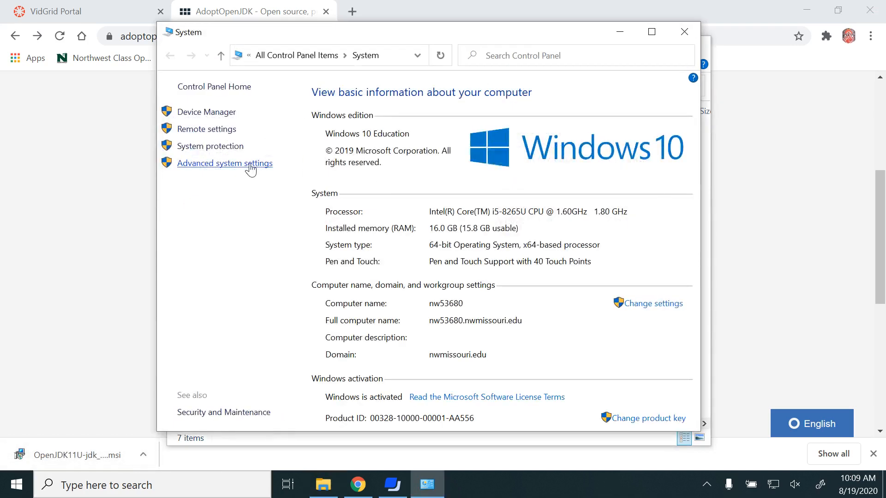
click(225, 164)
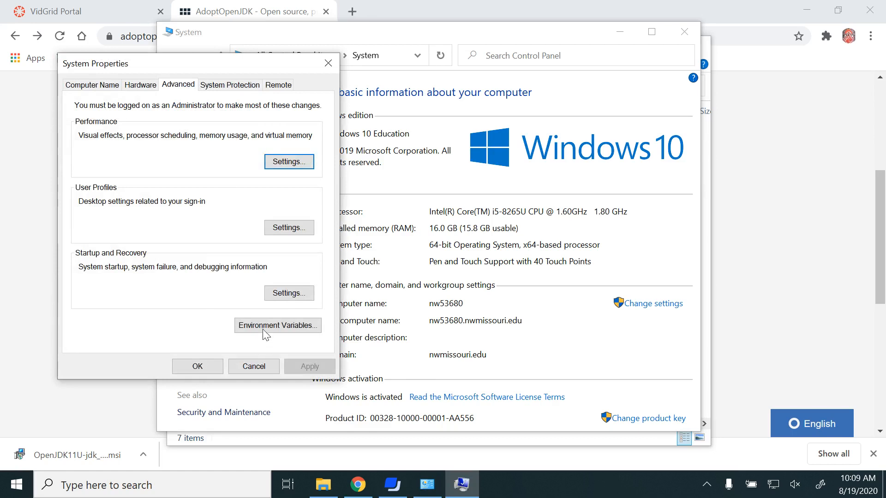
click(277, 326)
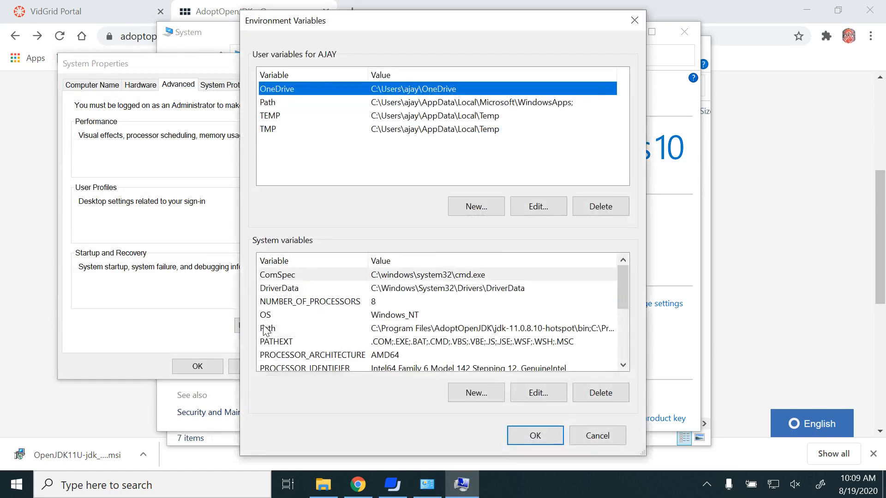
mouse_move(335, 343)
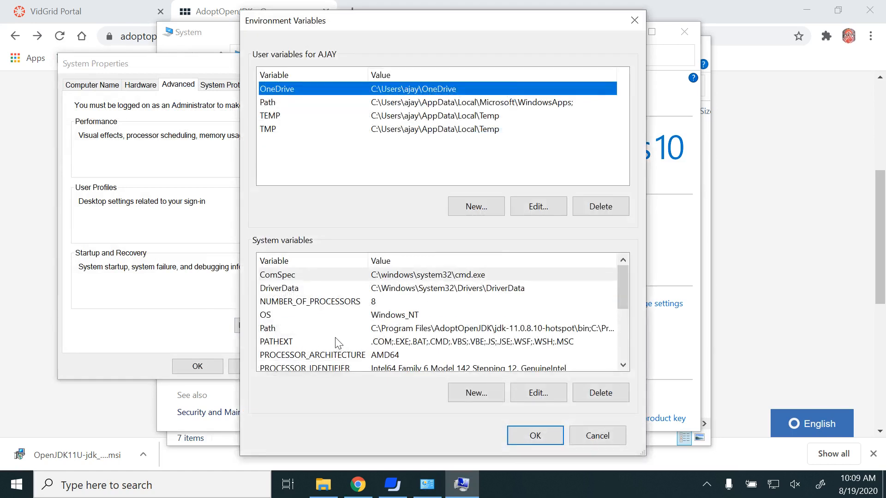
mouse_move(364, 333)
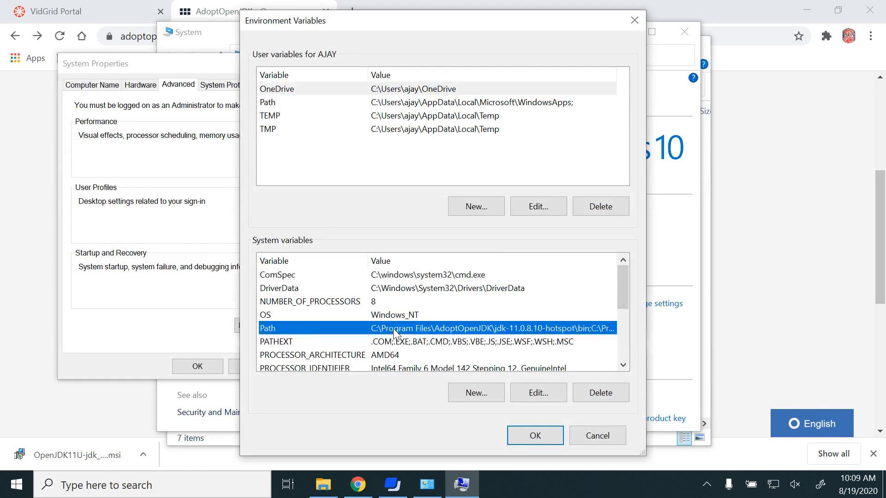
View the system Path variable's entries, showing the jdk-11.0.8.10-hotspot bin folders listed first
click(537, 393)
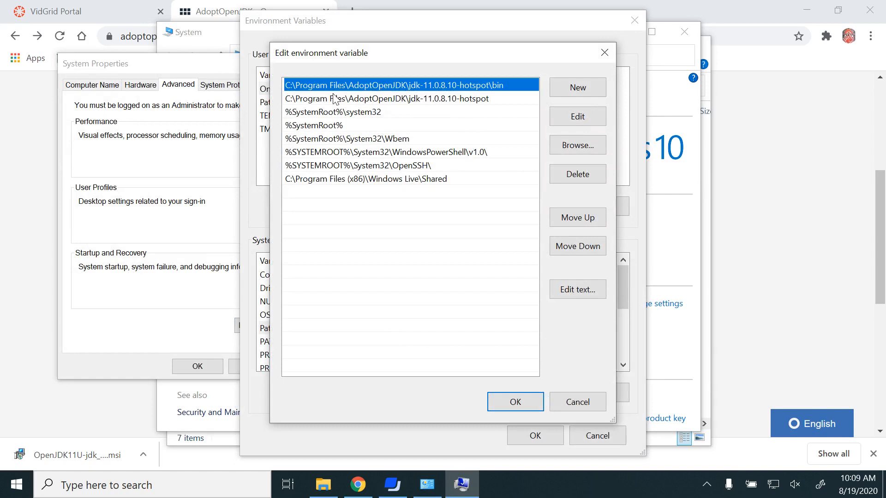
mouse_move(366, 88)
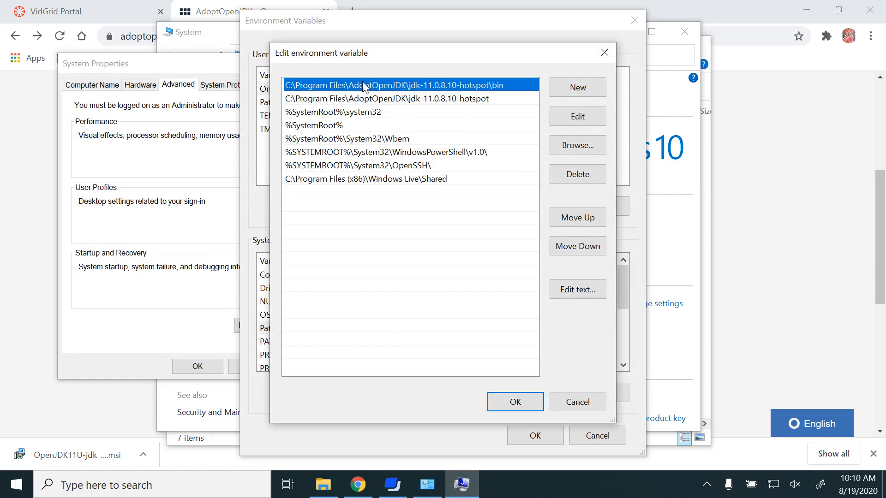
mouse_move(379, 92)
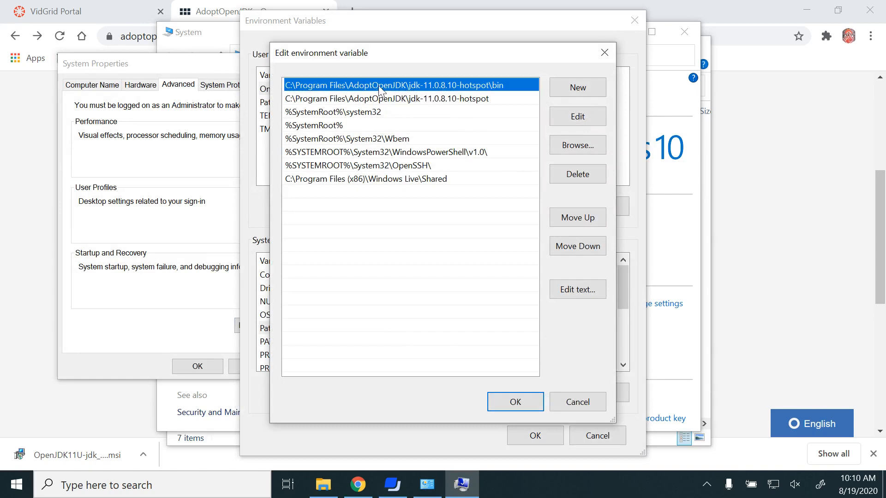
mouse_move(431, 94)
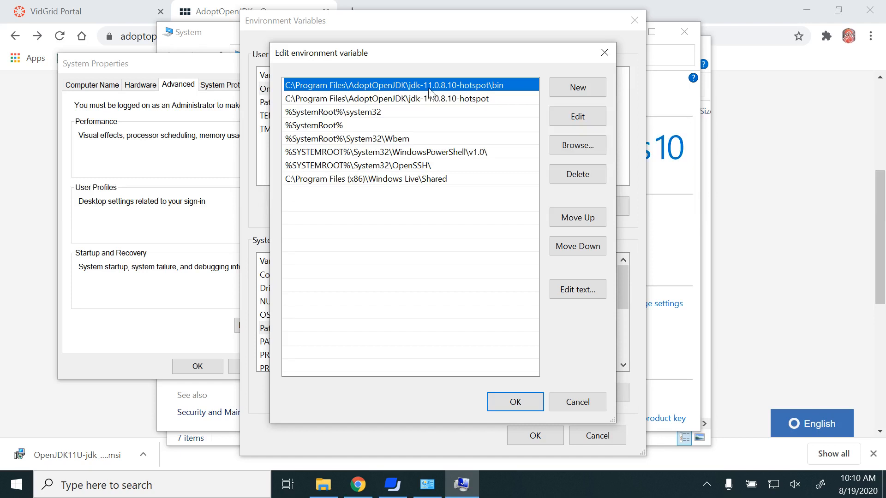
mouse_move(499, 92)
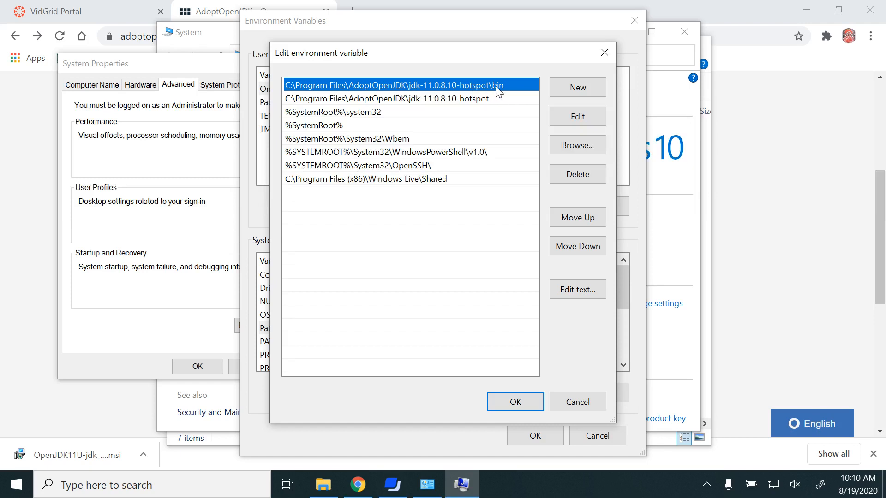
mouse_move(493, 92)
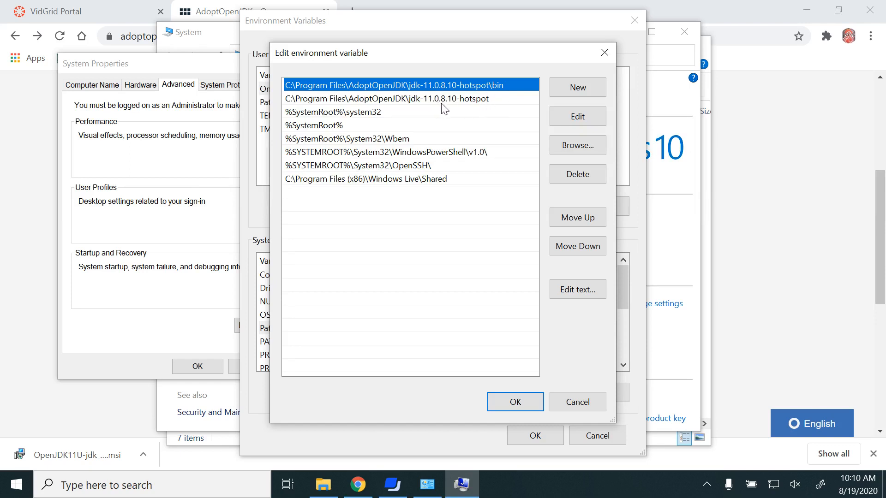
mouse_move(415, 107)
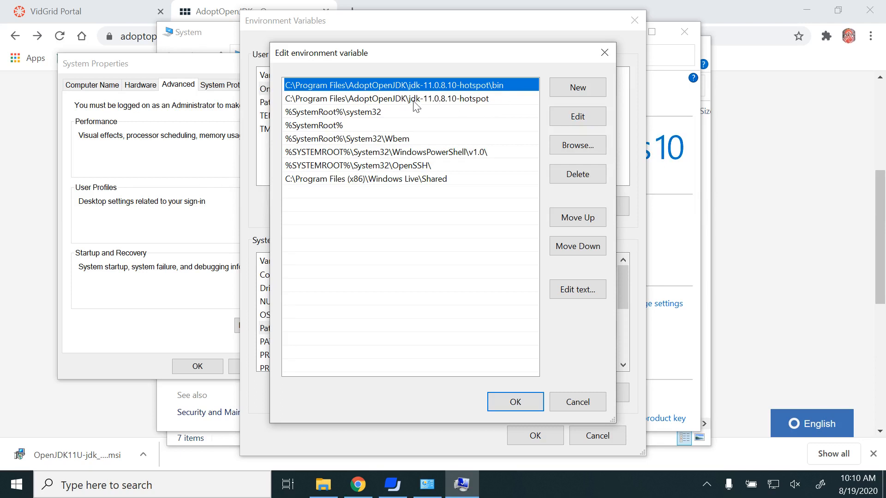
mouse_move(452, 106)
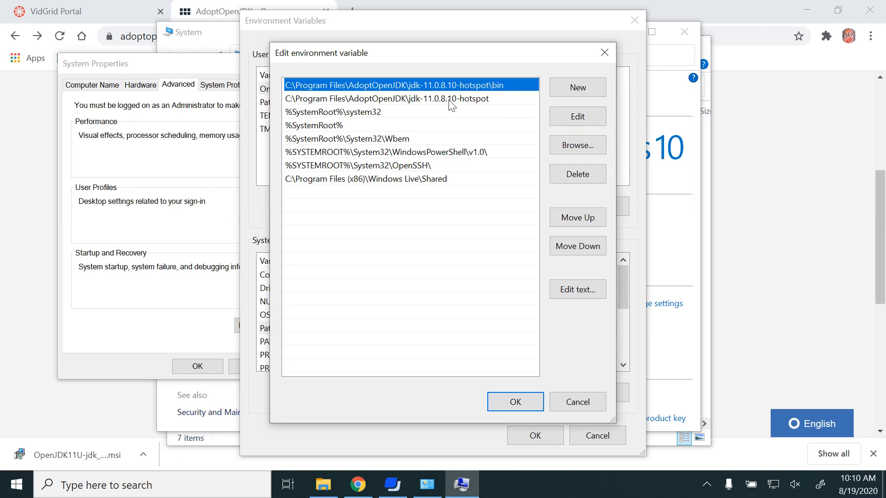
mouse_move(492, 106)
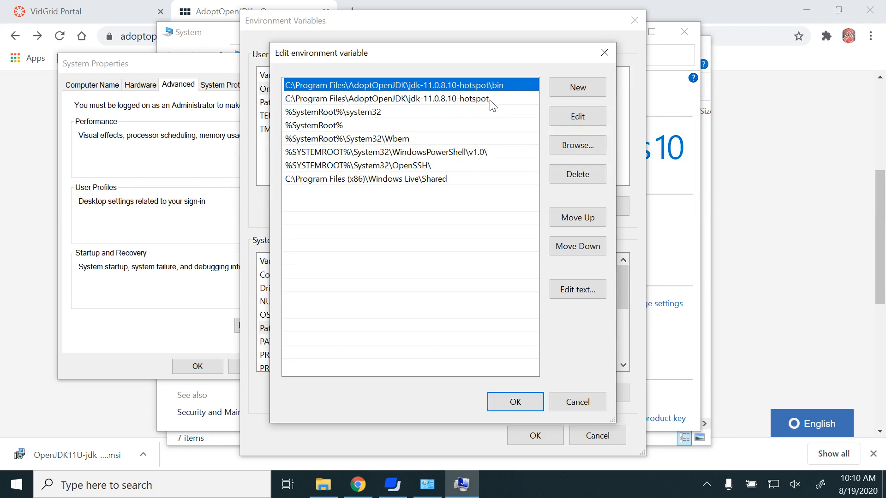
click(386, 99)
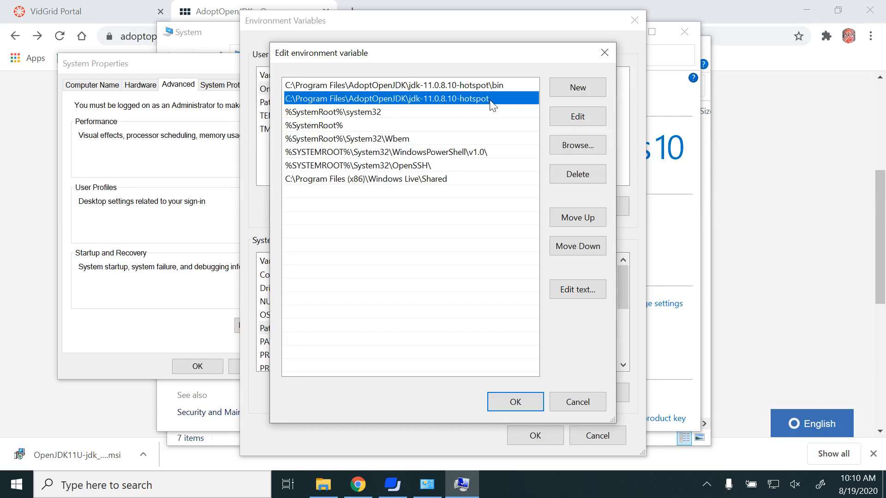
mouse_move(489, 117)
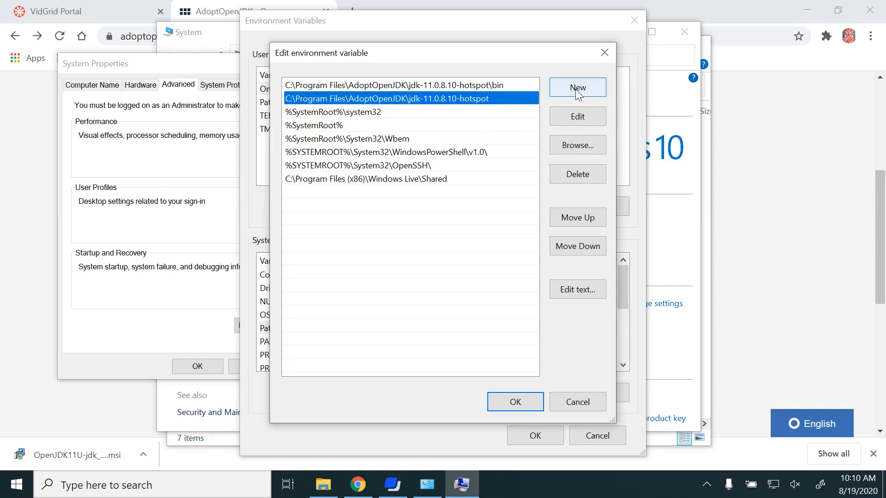
mouse_move(511, 197)
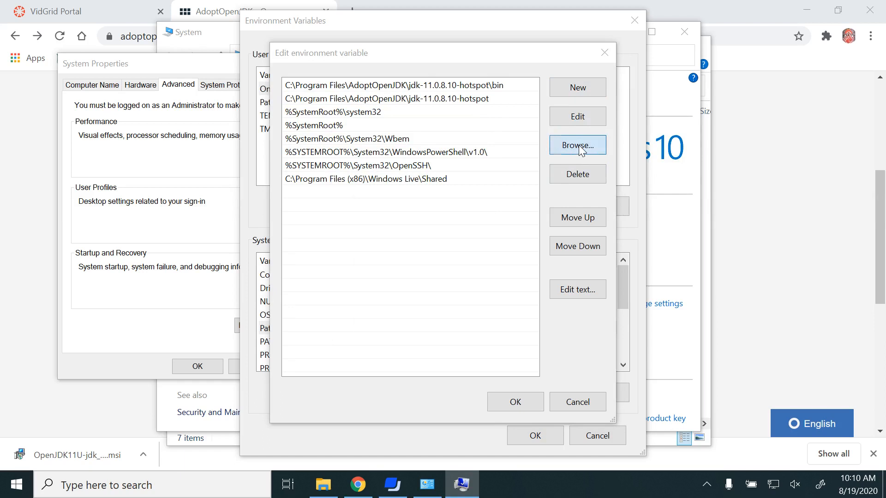
click(576, 145)
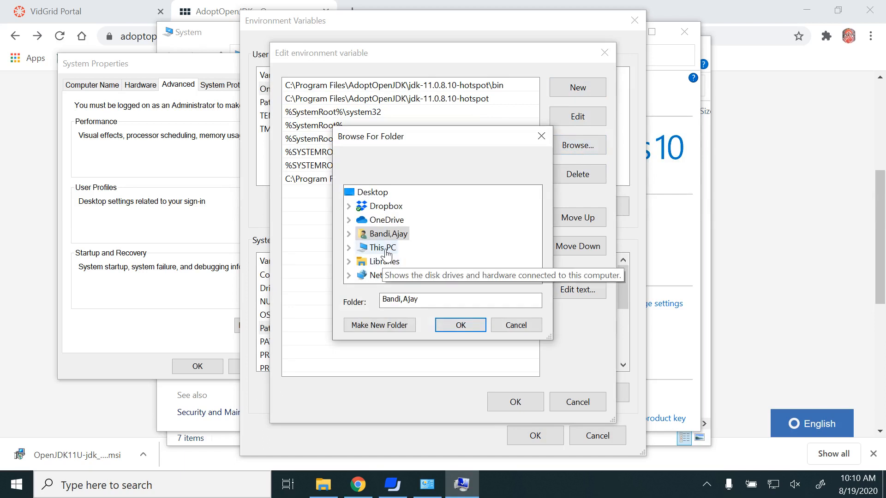
click(382, 247)
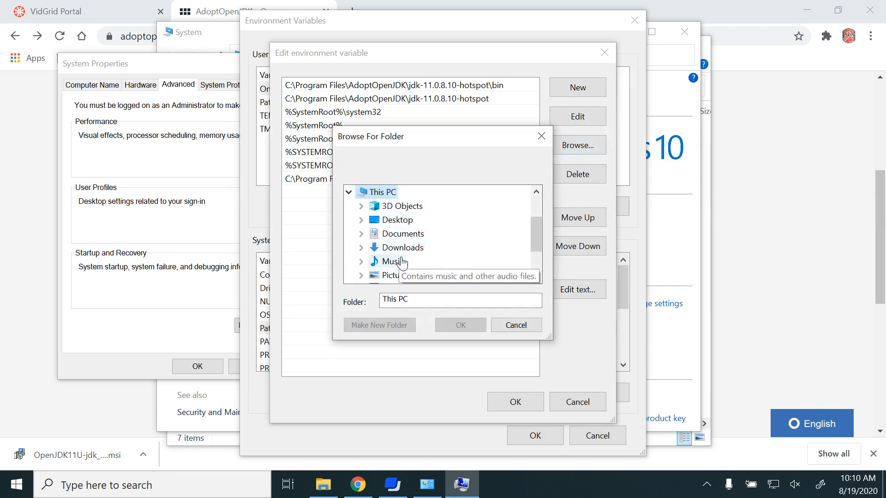
scroll(down, 3)
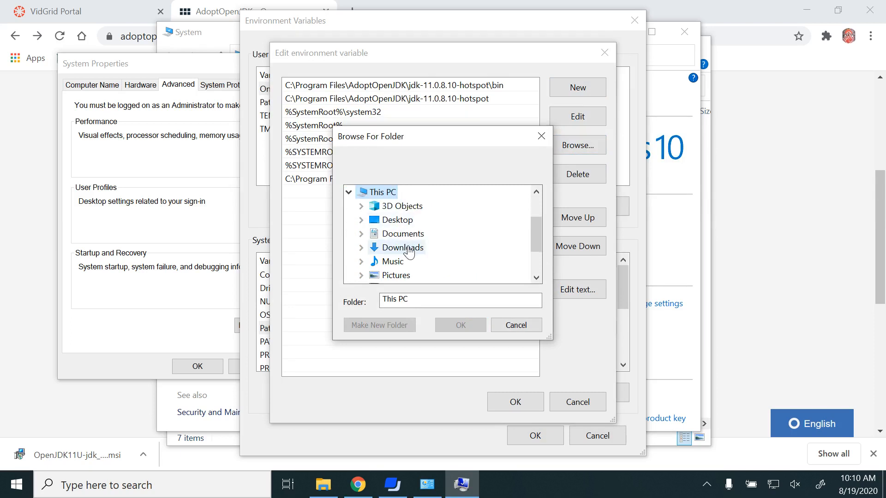
scroll(down, 3)
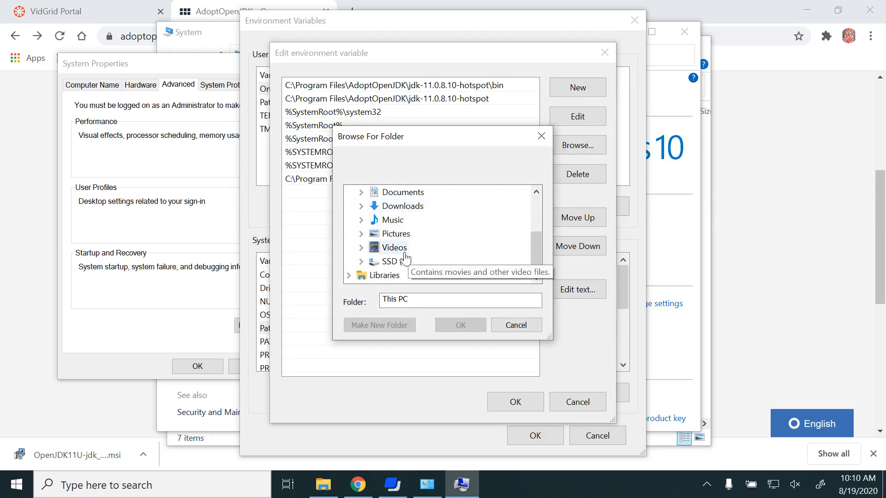
click(389, 261)
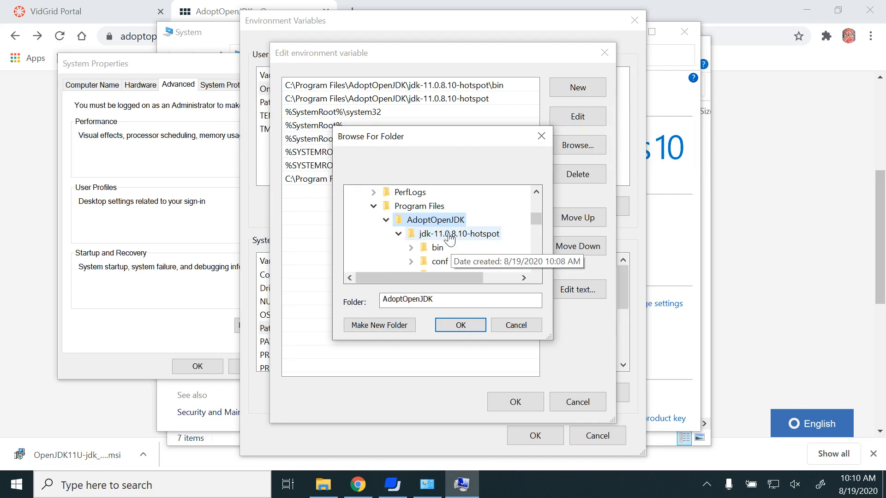
click(458, 233)
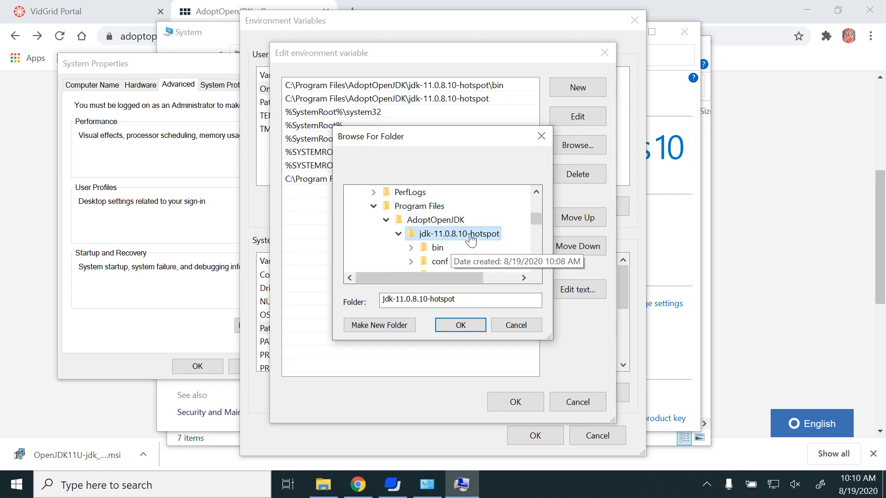
mouse_move(492, 125)
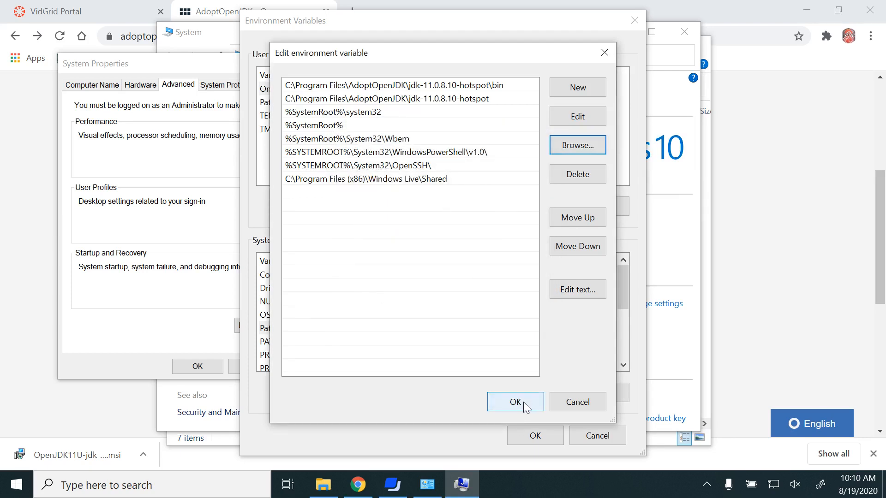
Confirm the Path editor and Environment Variables, then dismiss the System window and JDK folder
click(514, 401)
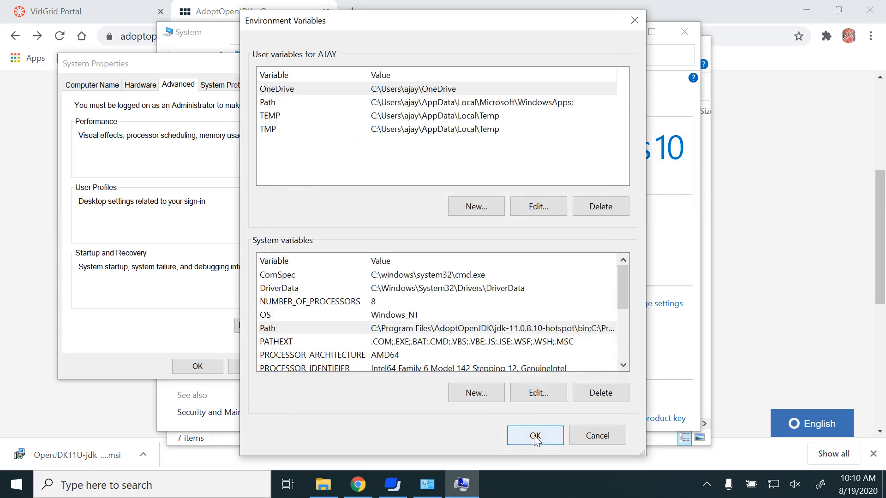
click(533, 435)
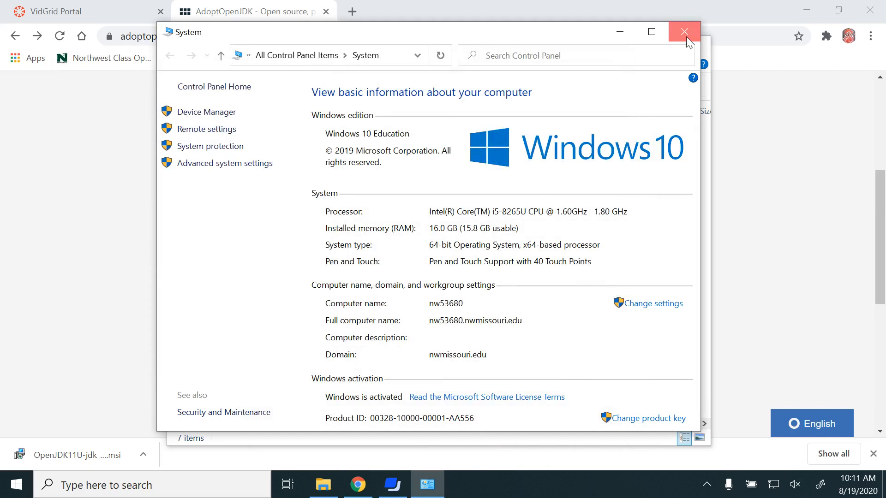
click(683, 32)
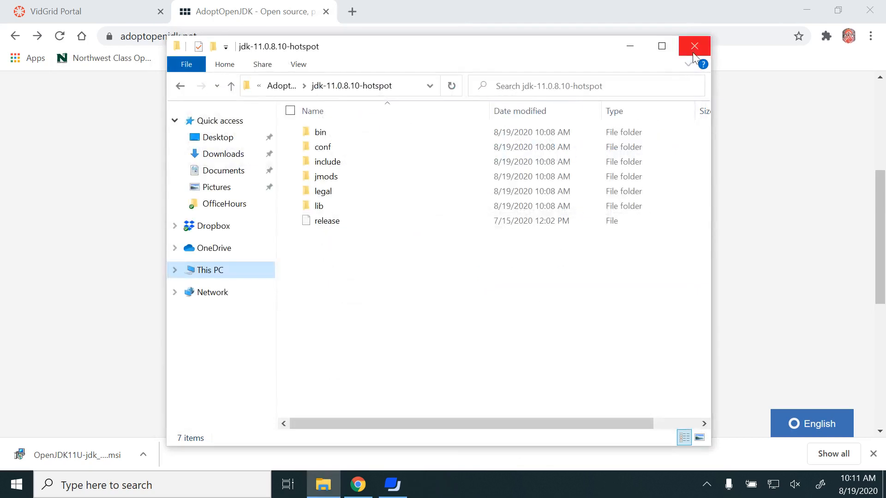
click(693, 46)
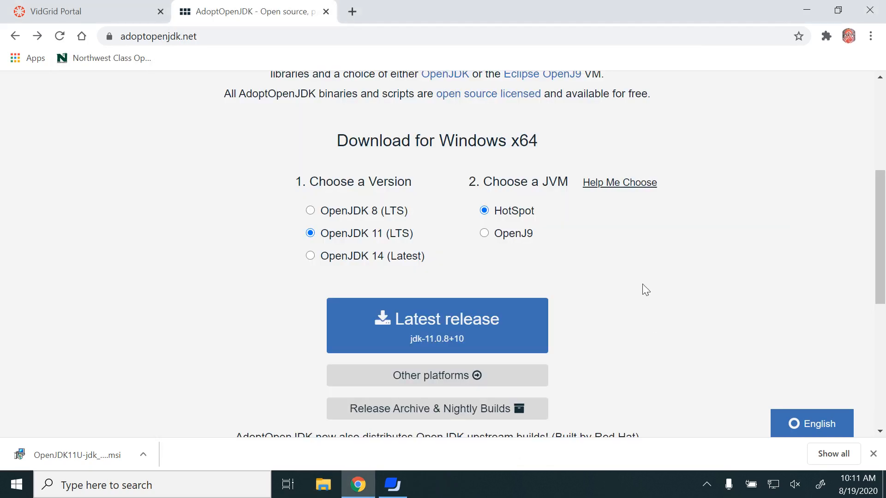